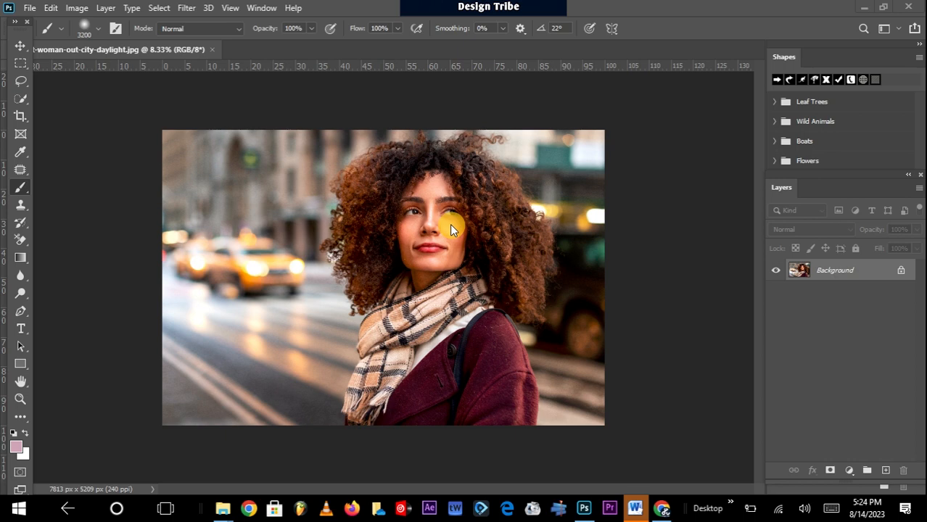
pyautogui.moveTo(471, 130)
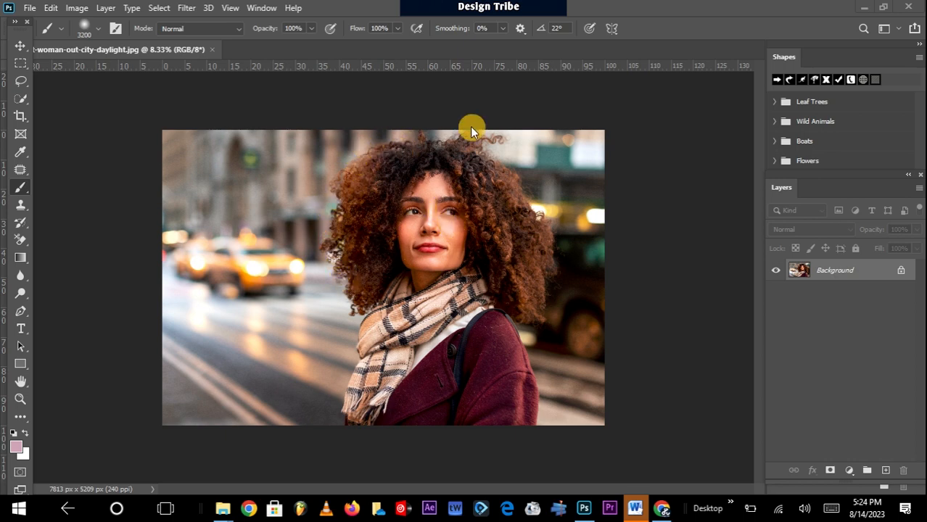
pyautogui.moveTo(533, 290)
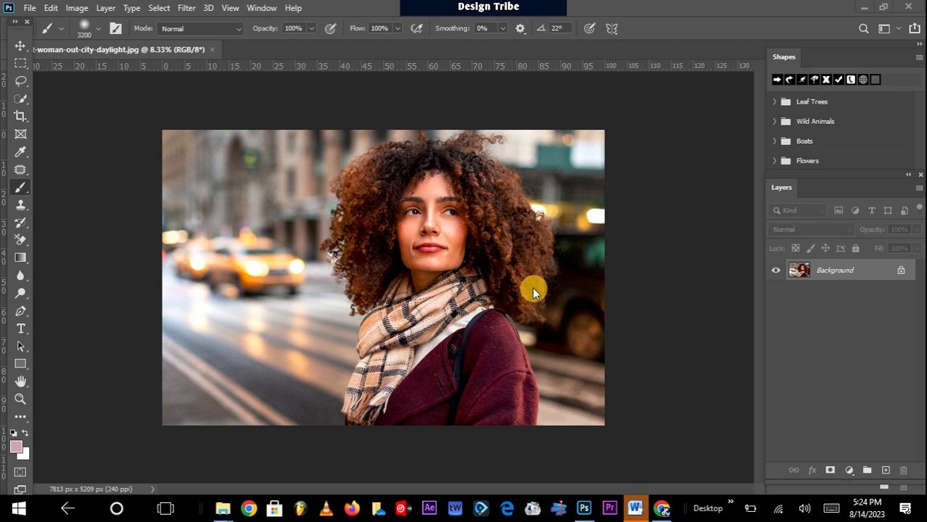
pyautogui.moveTo(495, 260)
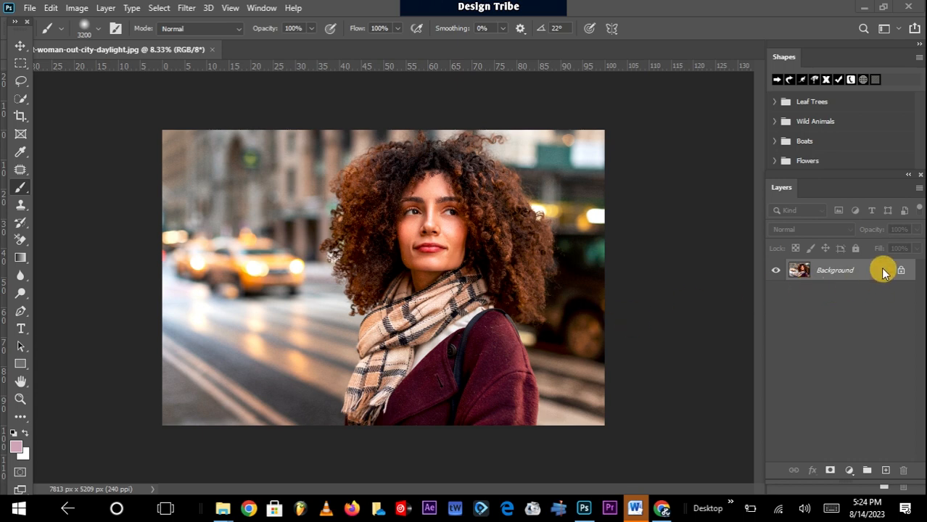
pyautogui.moveTo(86, 93)
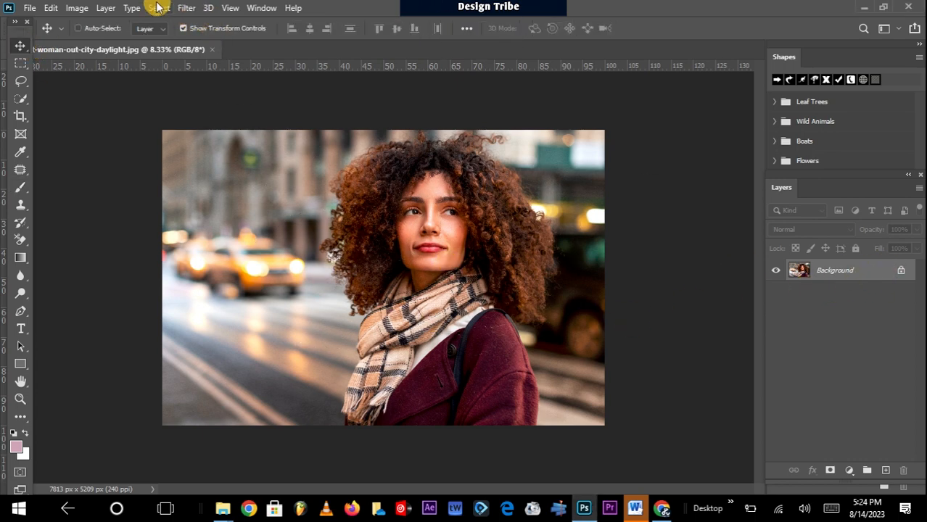
# Use Select > Subject to auto-select the curly-haired woman.
pyautogui.click(158, 8)
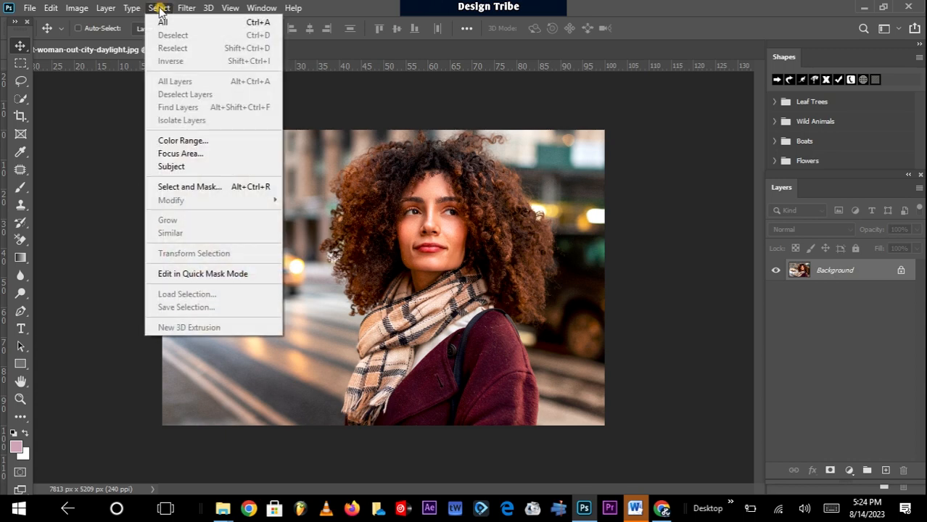
pyautogui.moveTo(171, 166)
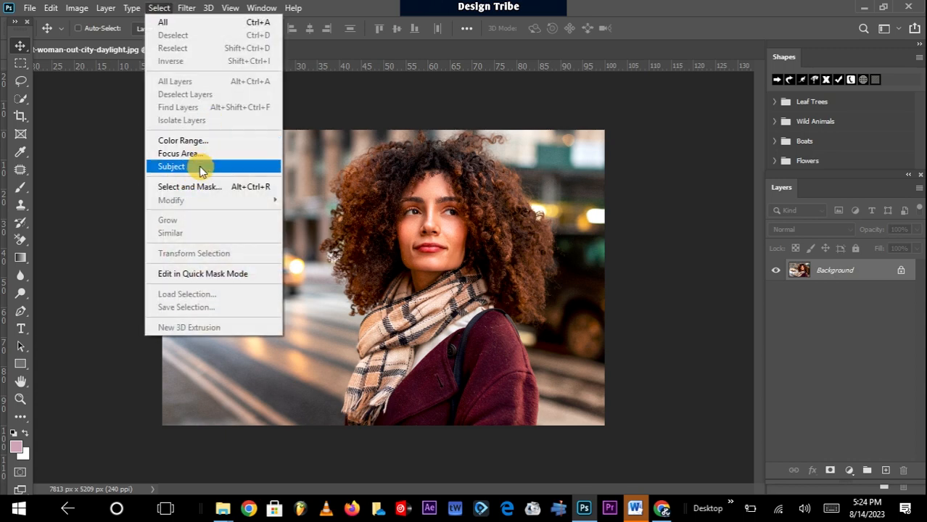
pyautogui.click(171, 166)
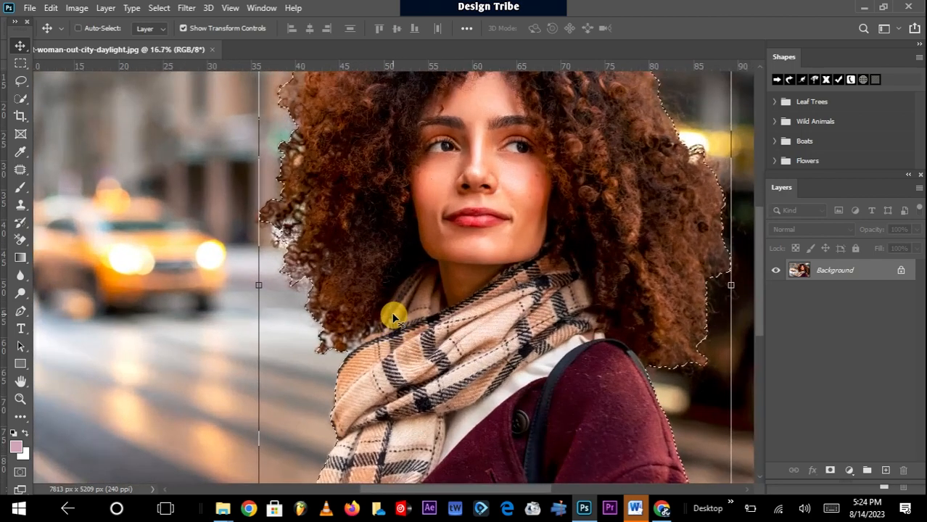
pyautogui.moveTo(519, 214)
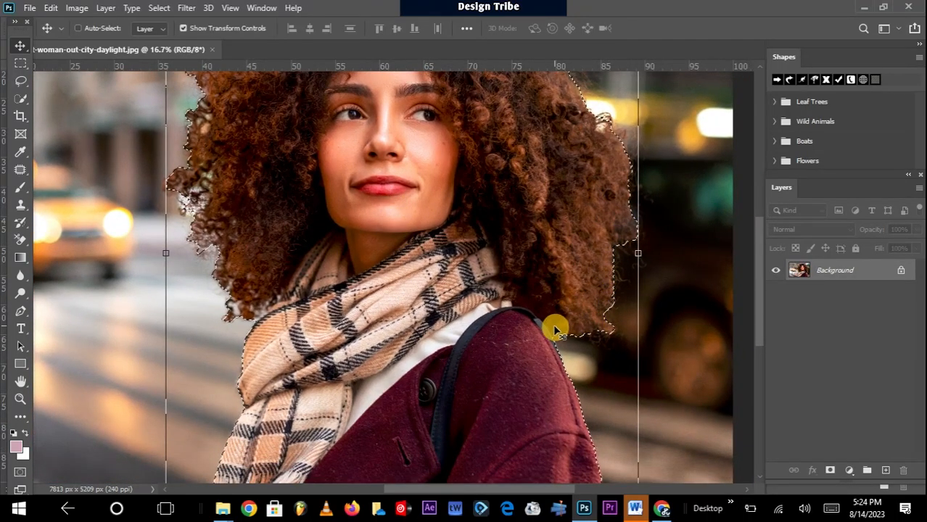
pyautogui.moveTo(471, 200)
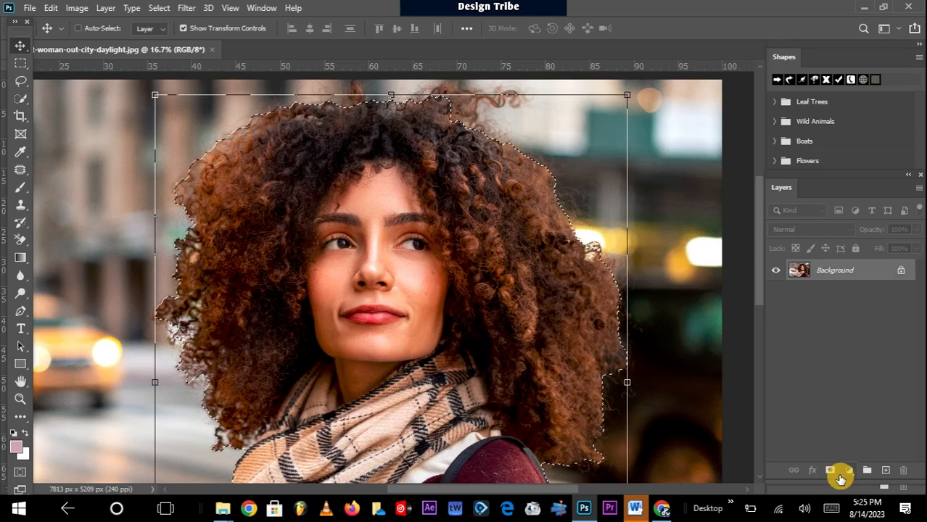
# Add a layer mask from the selection and target the mask thumbnail.
pyautogui.click(831, 471)
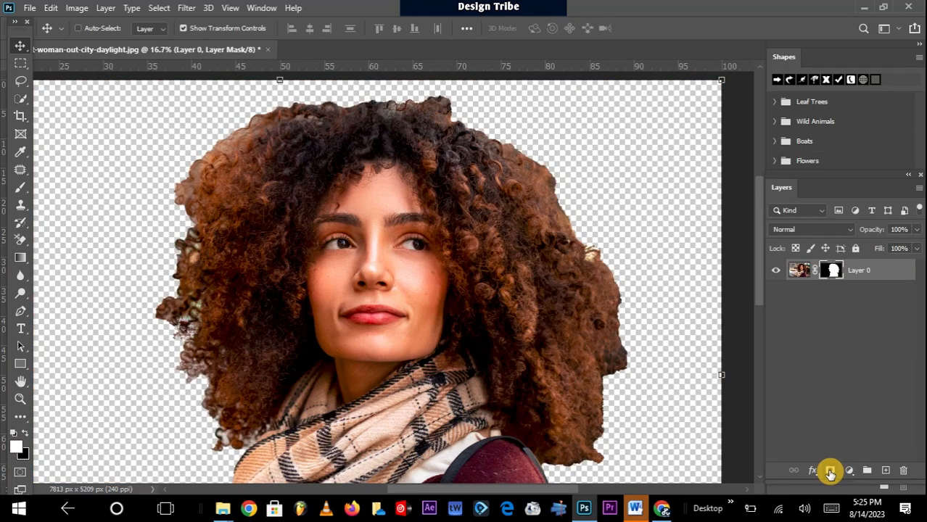
pyautogui.moveTo(758, 392)
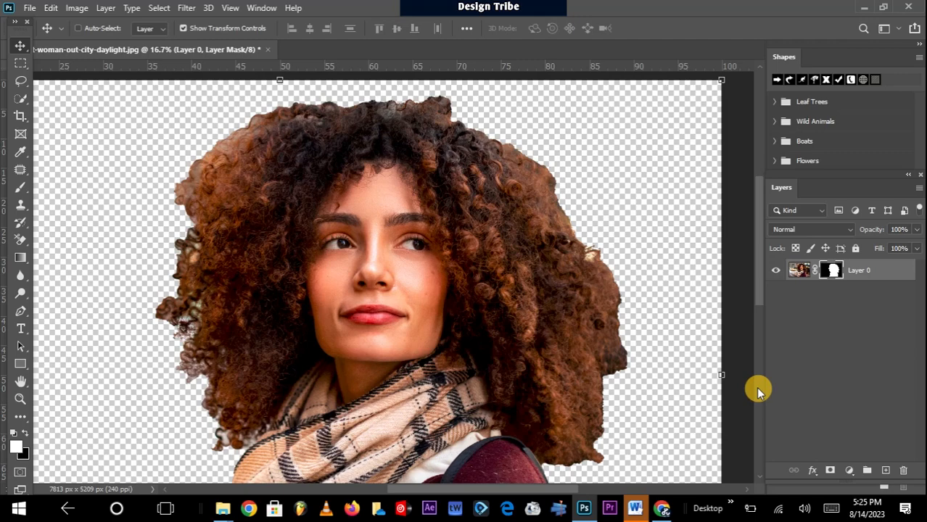
pyautogui.moveTo(486, 138)
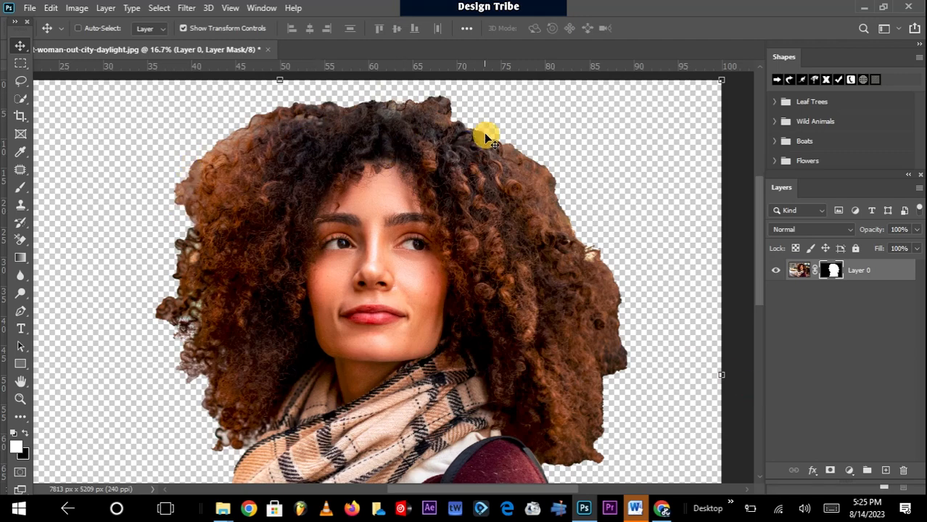
pyautogui.moveTo(332, 189)
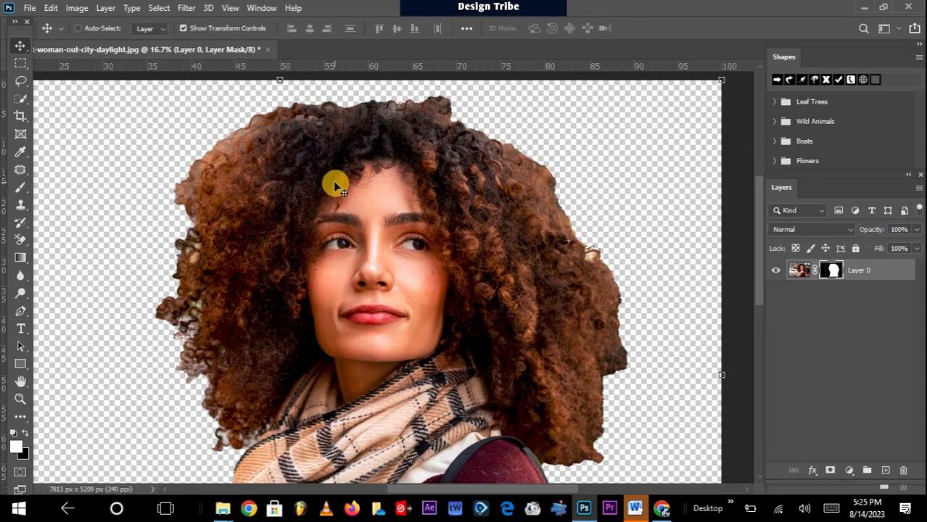
pyautogui.moveTo(285, 145)
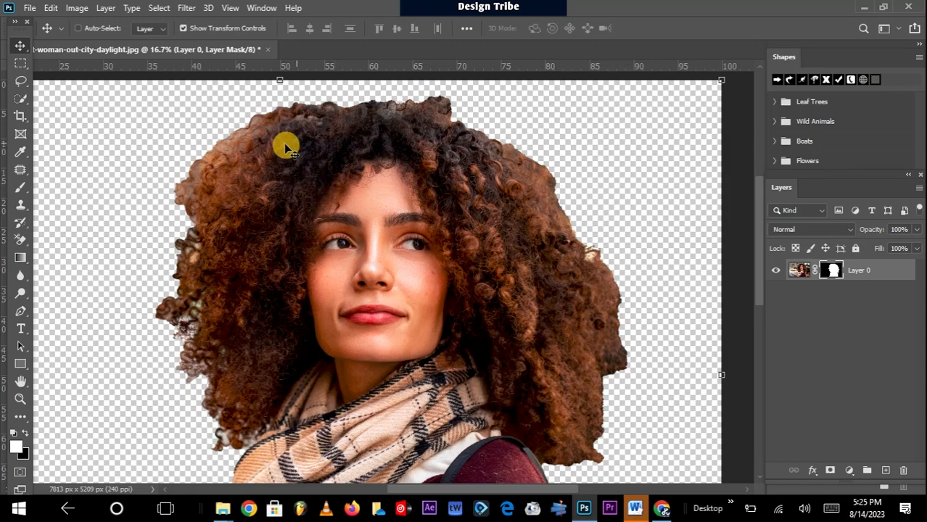
pyautogui.moveTo(538, 176)
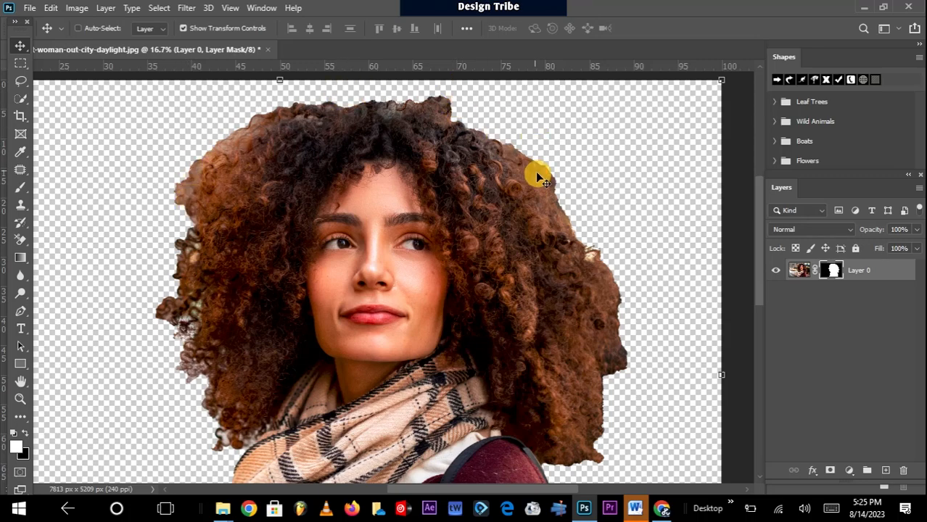
pyautogui.moveTo(622, 376)
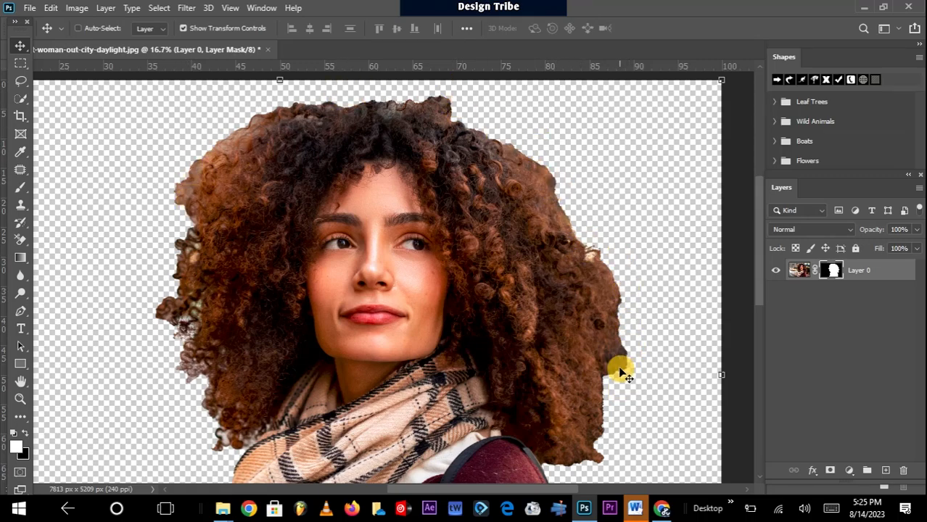
pyautogui.moveTo(723, 342)
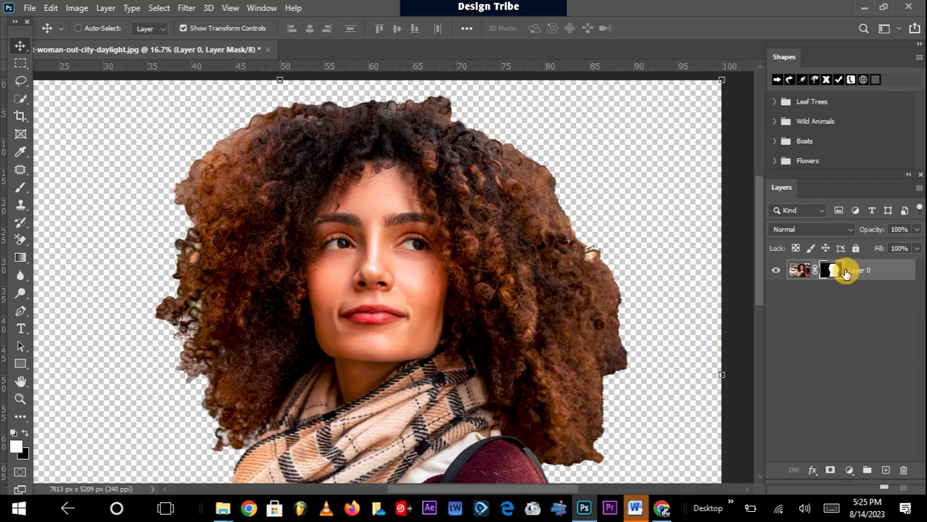
pyautogui.click(798, 270)
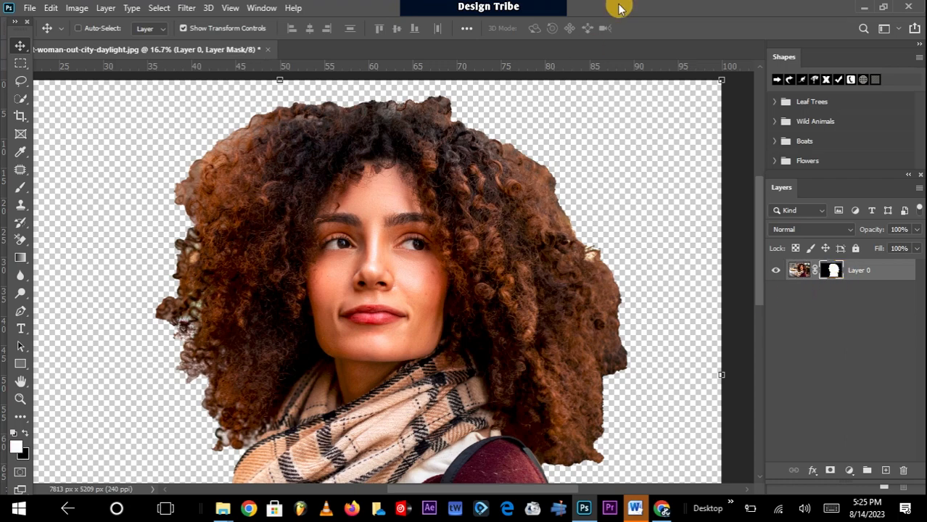
pyautogui.moveTo(668, 161)
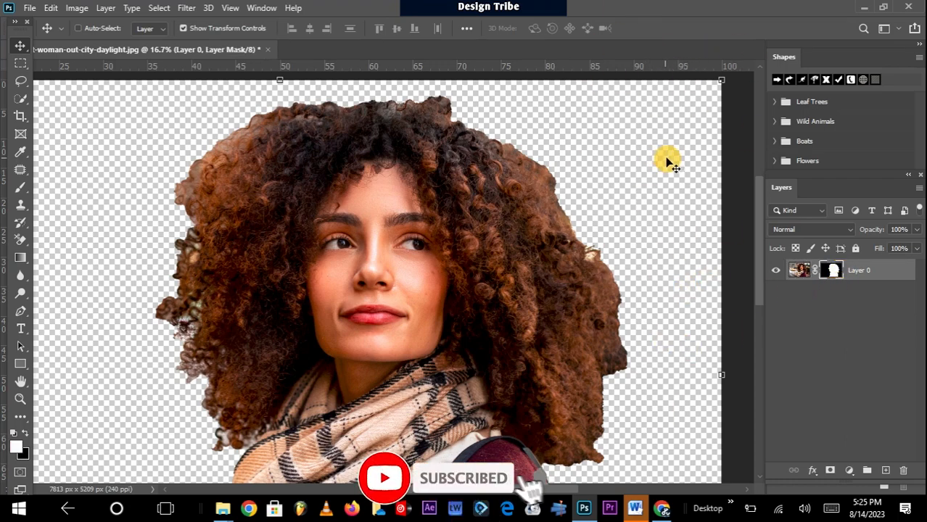
# Show the Properties panel for the layer mask from the Window menu.
pyautogui.click(262, 8)
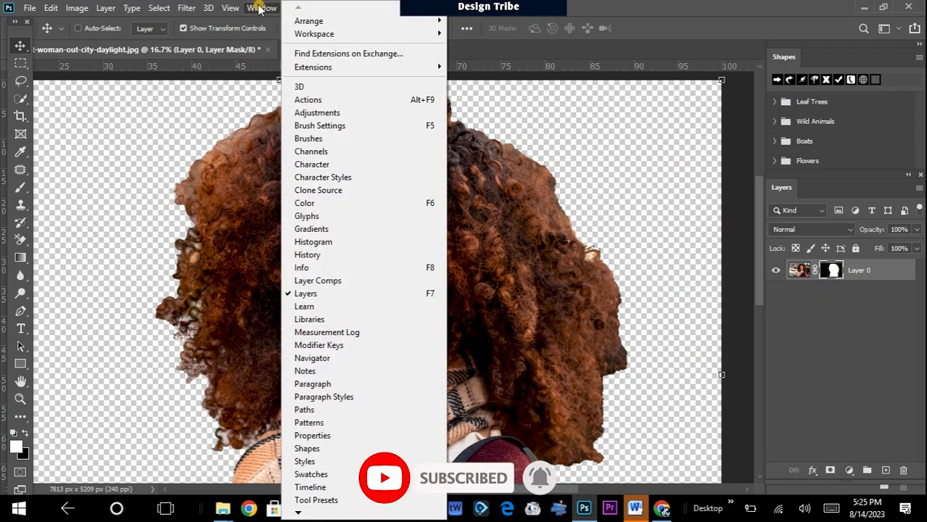
pyautogui.moveTo(334, 422)
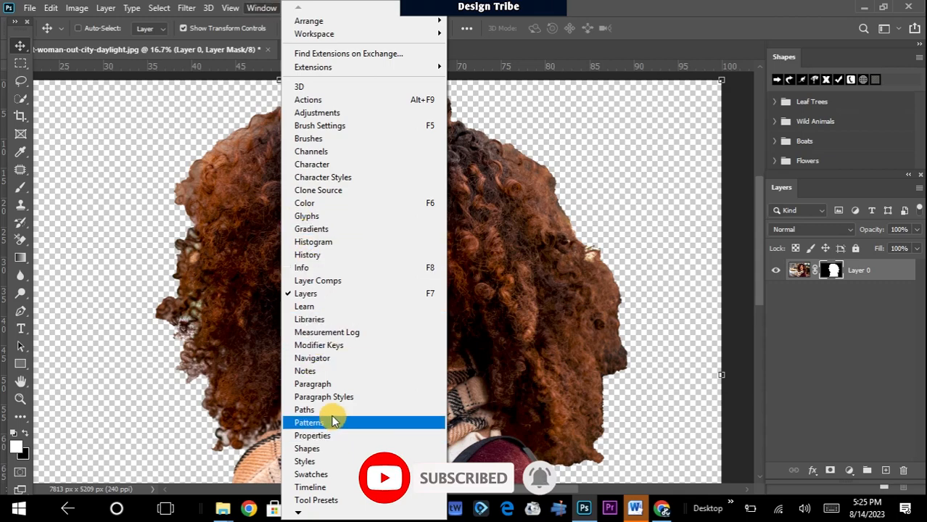
pyautogui.click(310, 436)
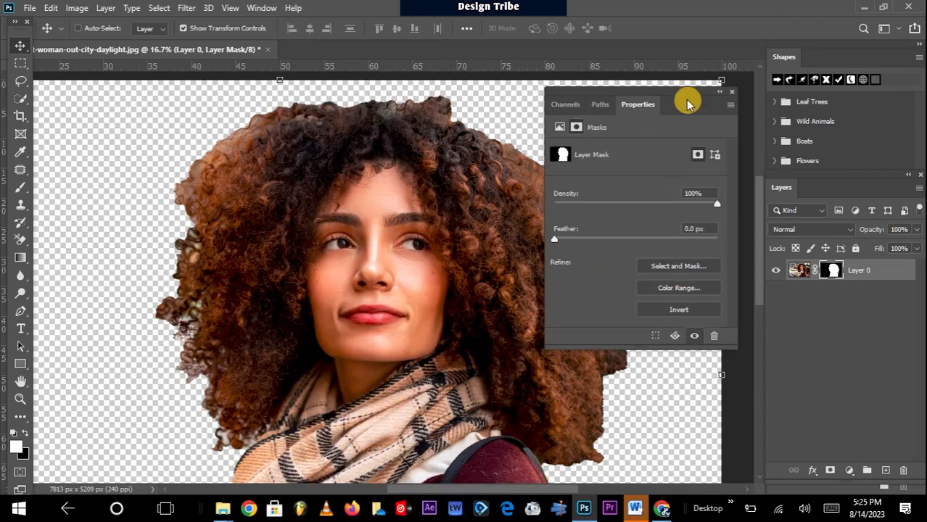
pyautogui.moveTo(696, 267)
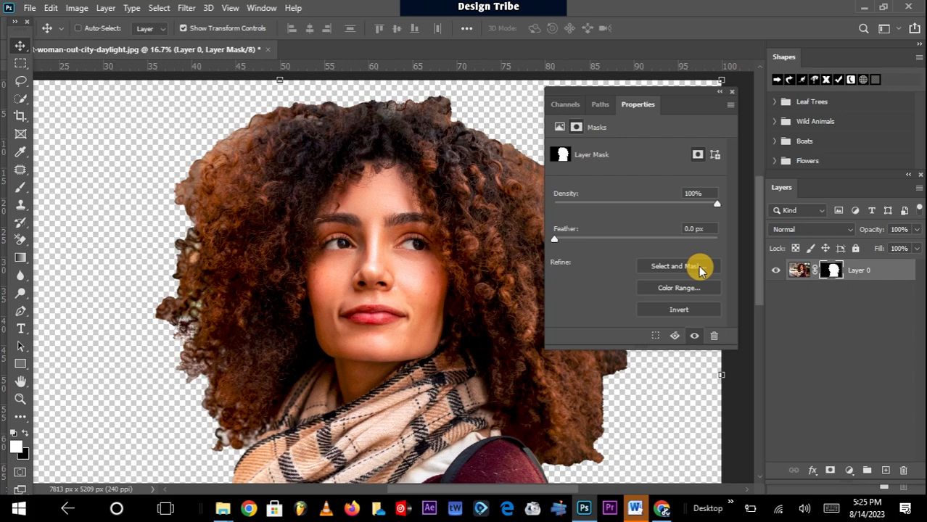
# In Select and Mask, preview Black & White and Overlay, ending on Onion Skin.
pyautogui.click(679, 266)
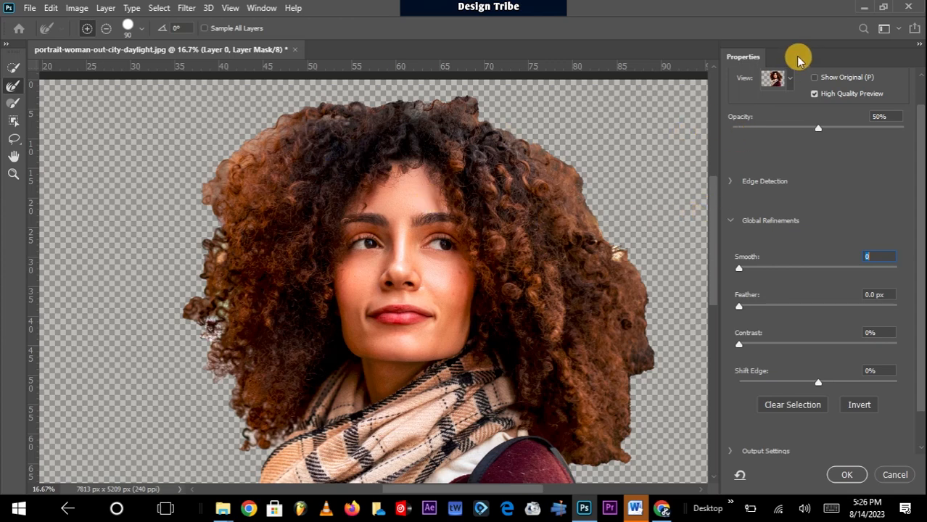
pyautogui.click(772, 77)
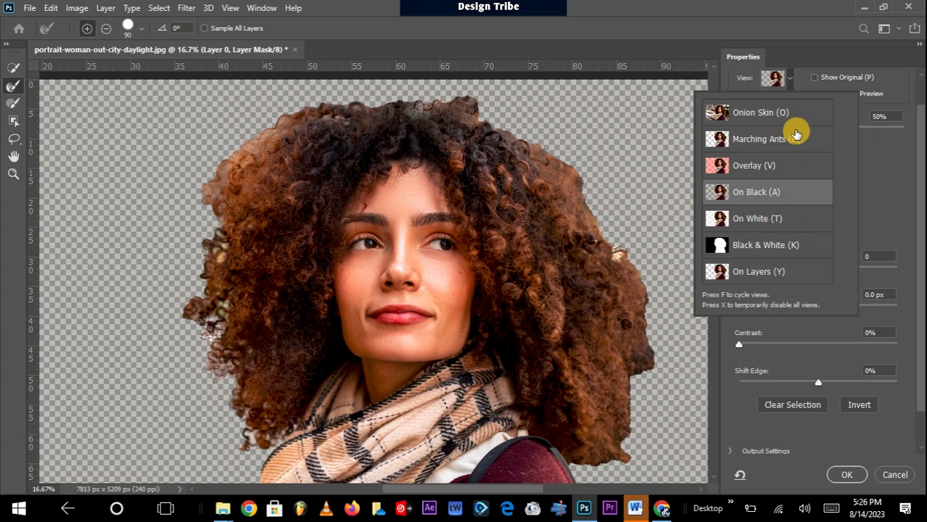
pyautogui.moveTo(783, 166)
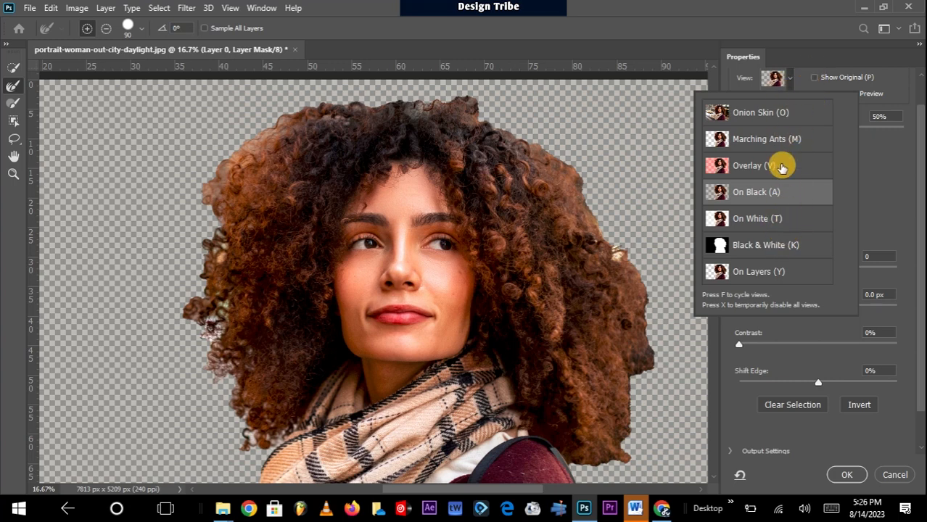
pyautogui.moveTo(783, 166)
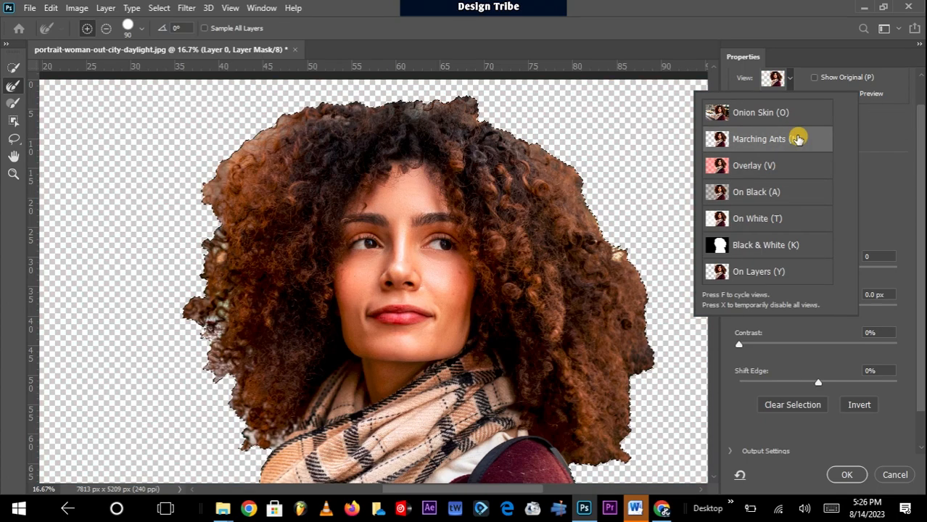
pyautogui.click(757, 219)
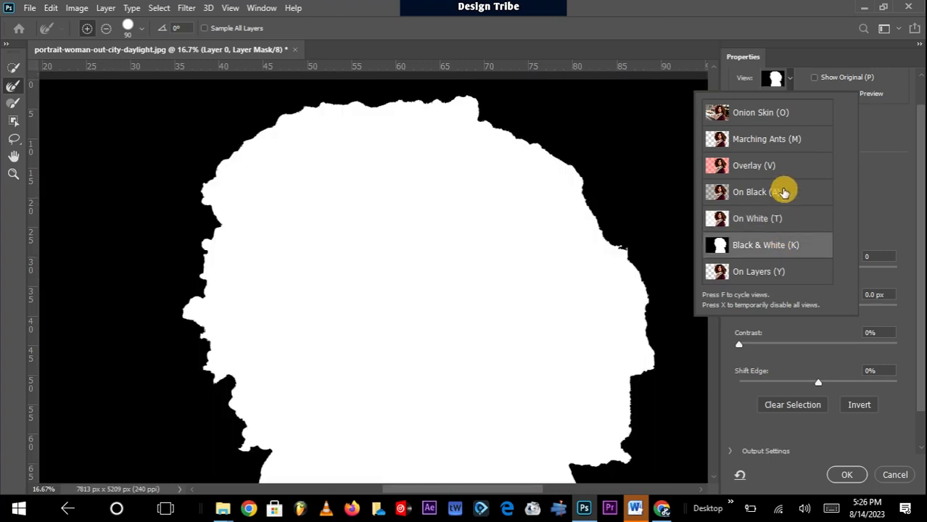
pyautogui.click(754, 166)
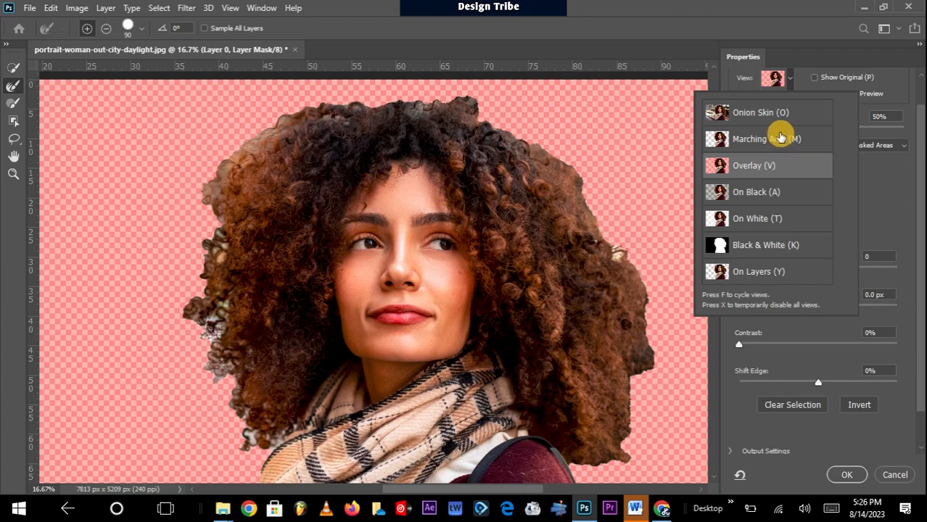
pyautogui.click(757, 192)
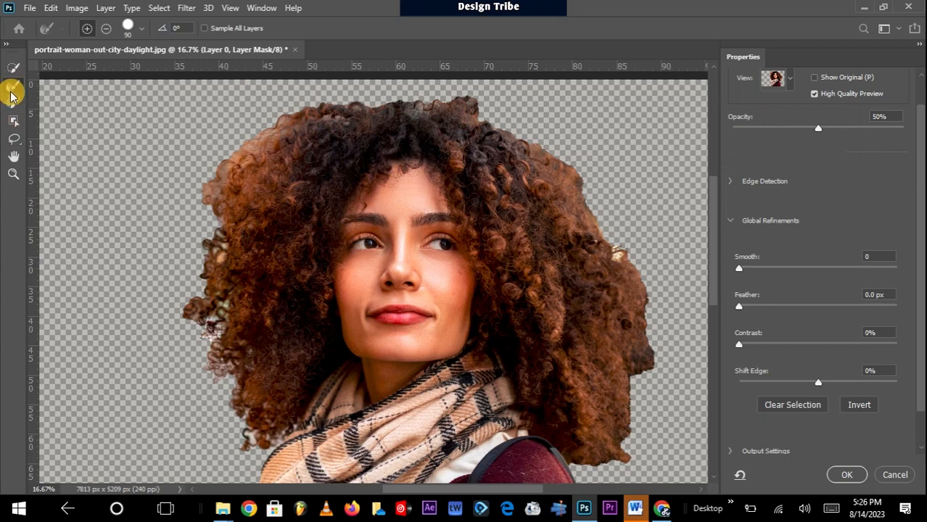
pyautogui.moveTo(13, 71)
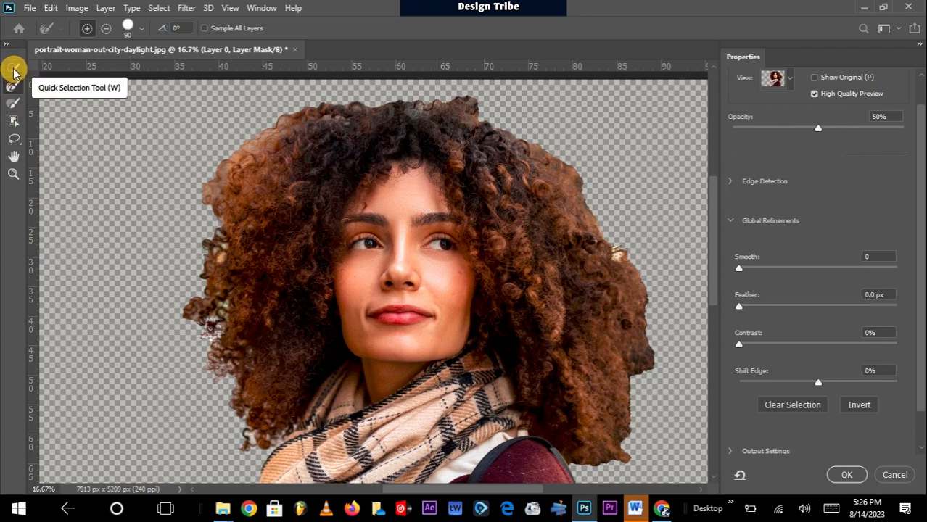
# Paint the area above the hair into the selection with the Quick Selection Tool.
pyautogui.click(13, 69)
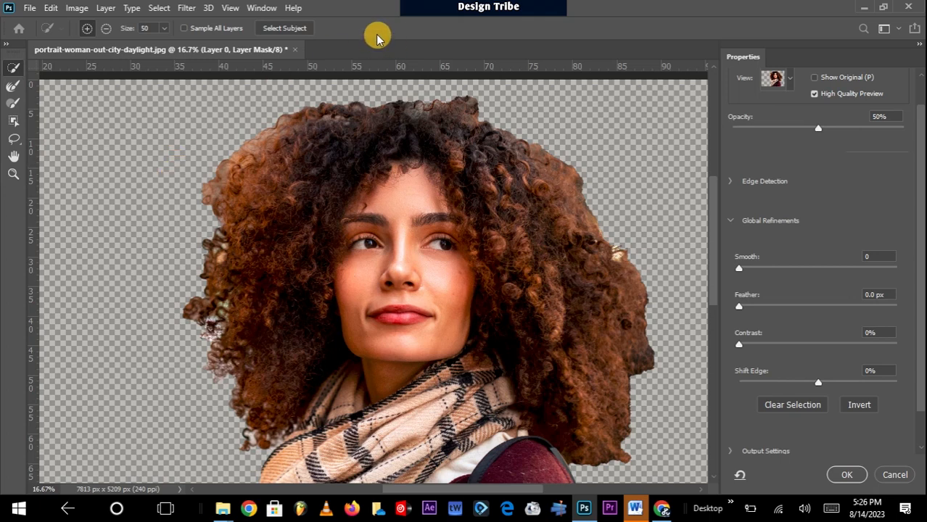
pyautogui.moveTo(451, 87)
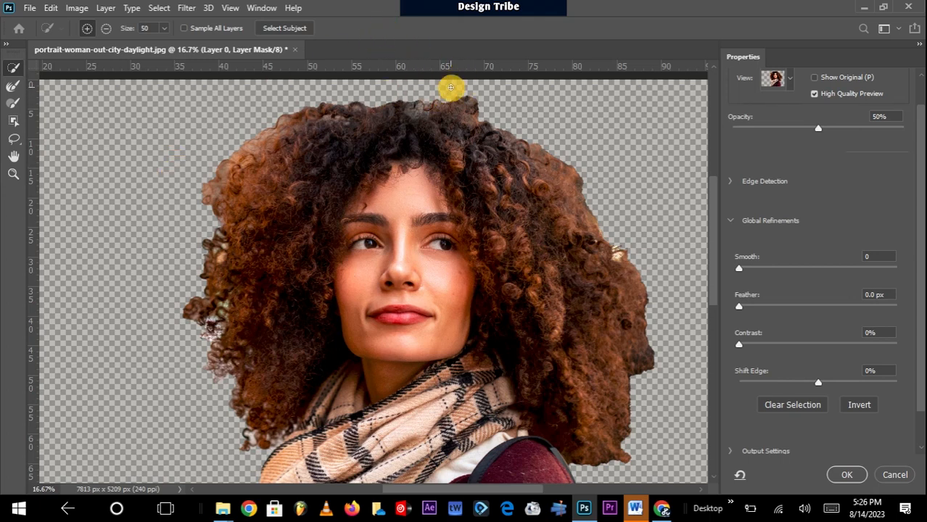
pyautogui.moveTo(433, 89)
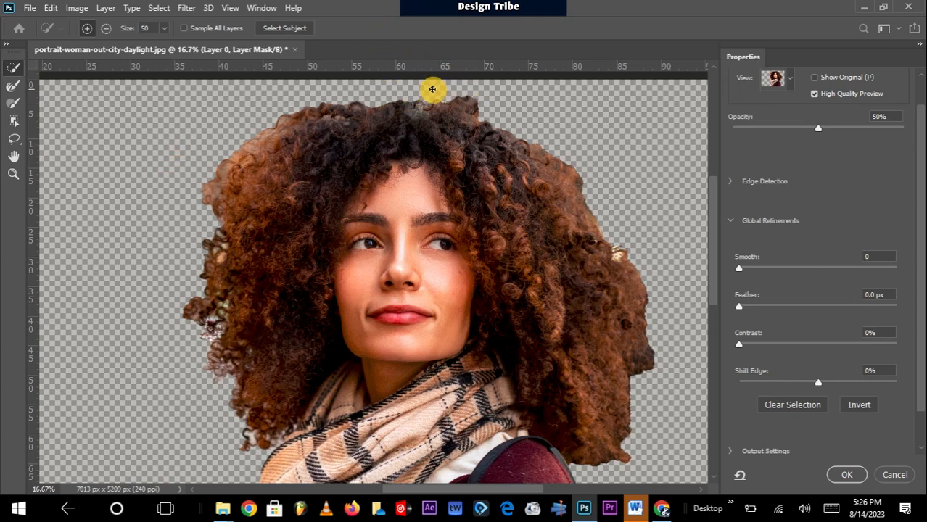
pyautogui.moveTo(158, 93)
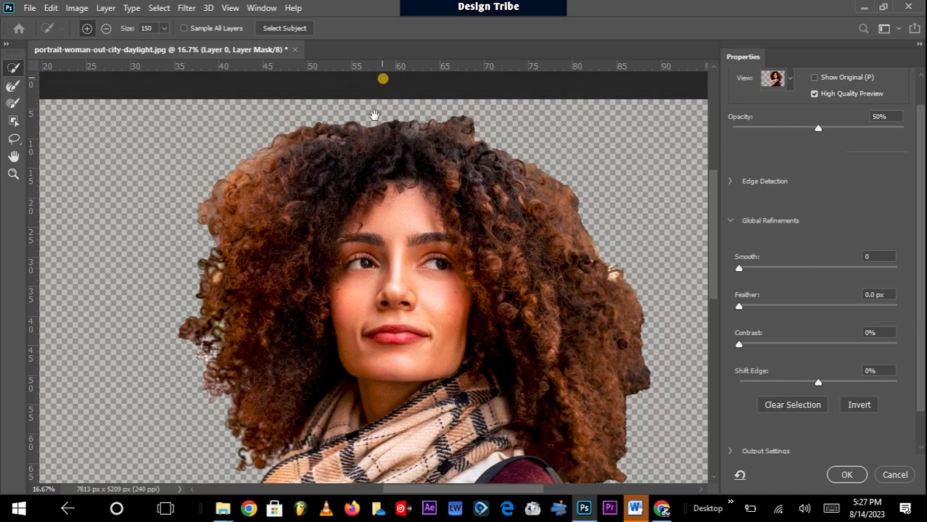
pyautogui.moveTo(383, 78); pyautogui.dragTo(439, 92)
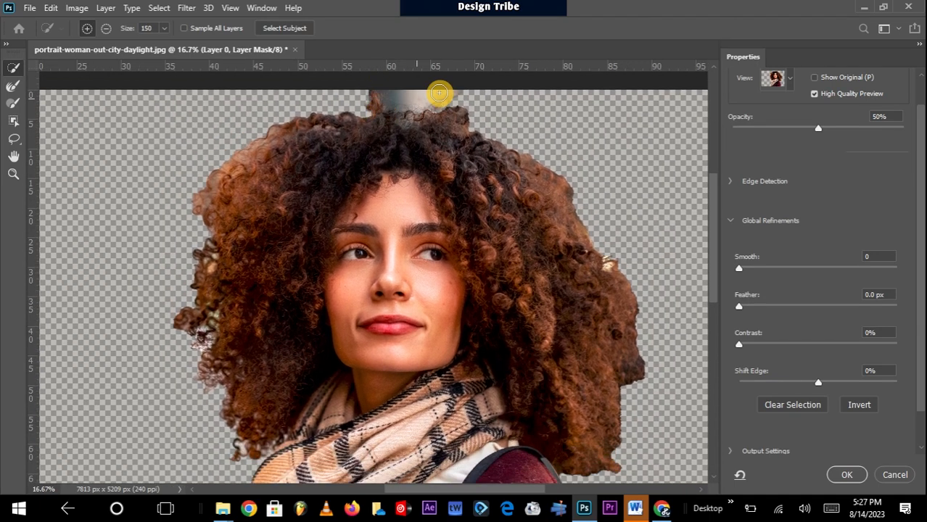
pyautogui.moveTo(375, 134)
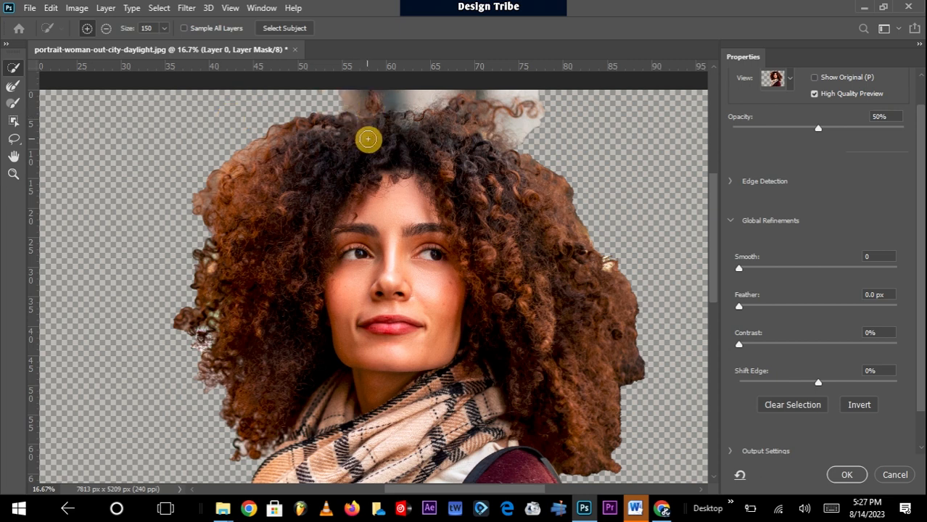
pyautogui.moveTo(100, 67)
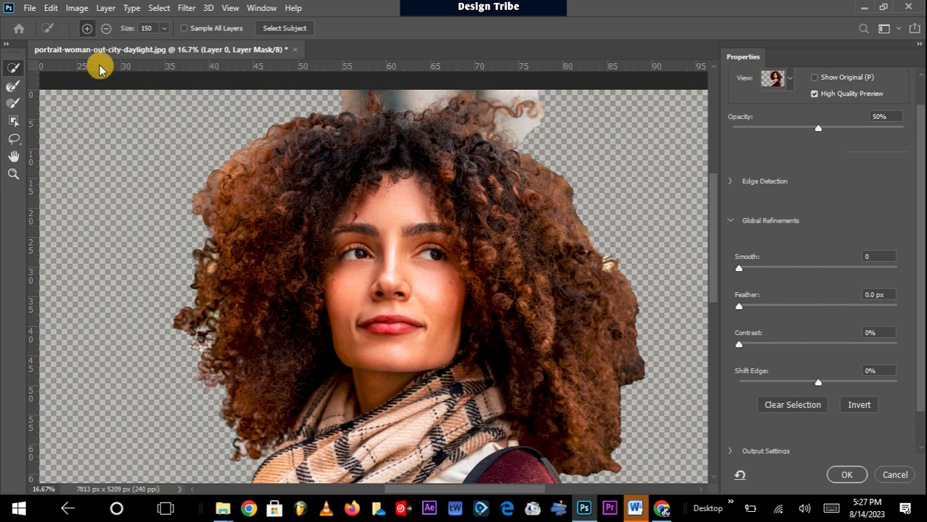
pyautogui.moveTo(106, 28)
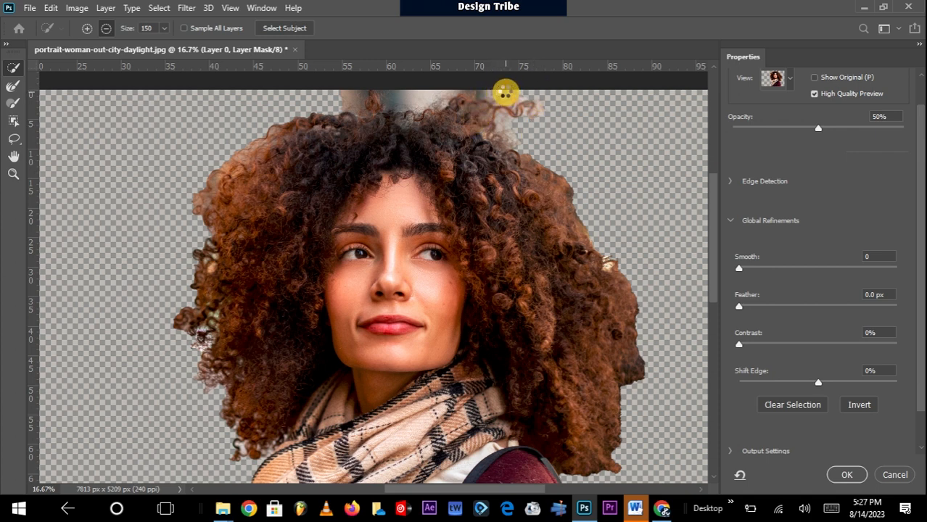
pyautogui.moveTo(396, 100)
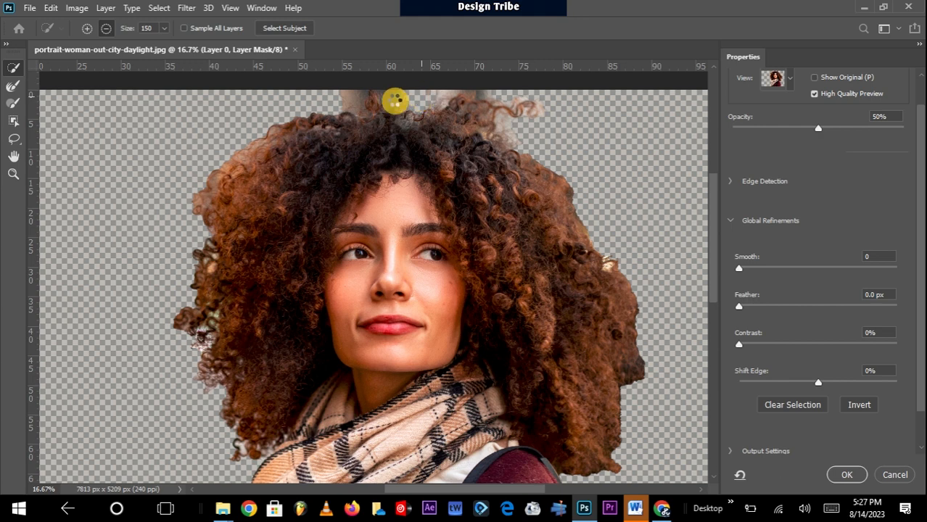
pyautogui.moveTo(399, 95)
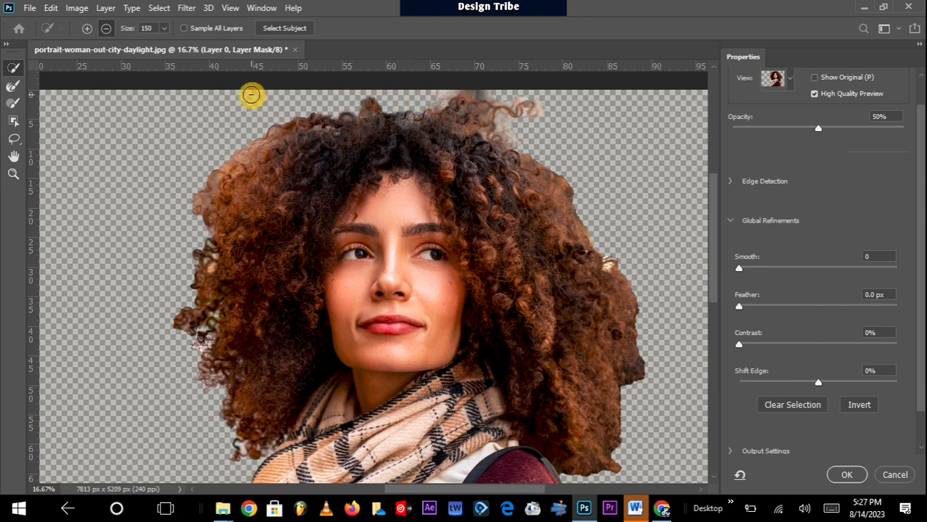
pyautogui.moveTo(443, 93)
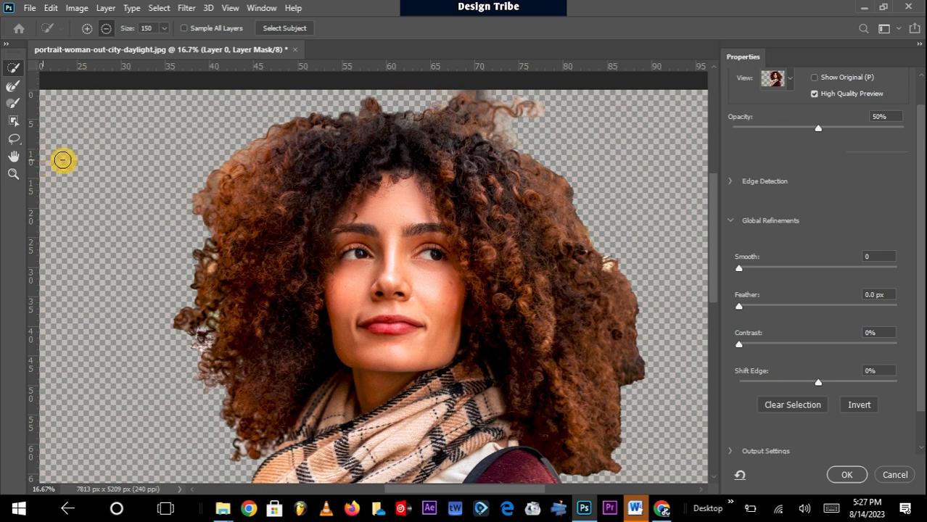
pyautogui.moveTo(12, 88)
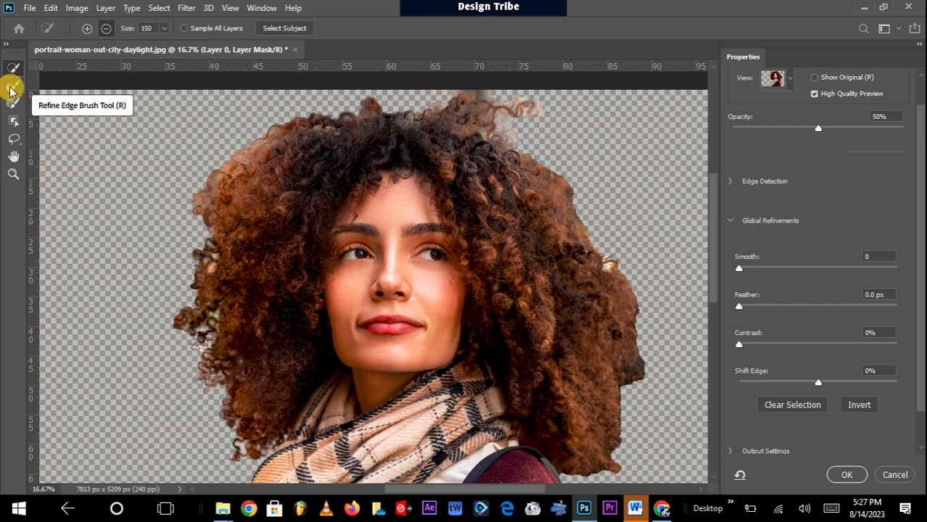
# Switch to the Refine Edge Brush for working around the hair.
pyautogui.click(13, 87)
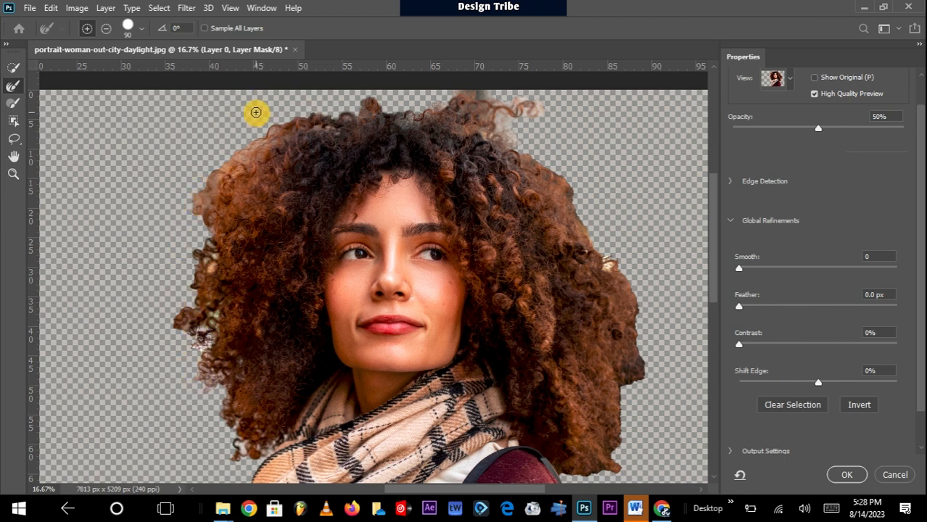
pyautogui.moveTo(288, 138)
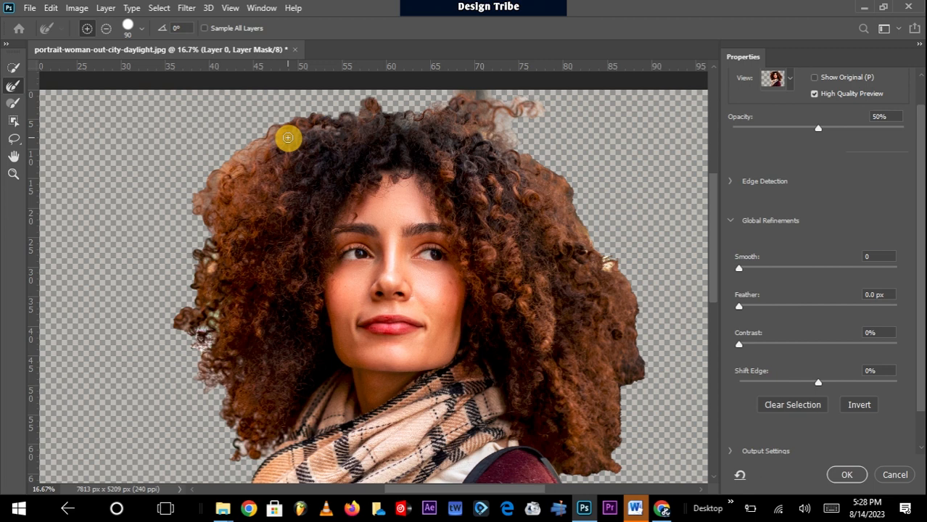
pyautogui.moveTo(346, 154)
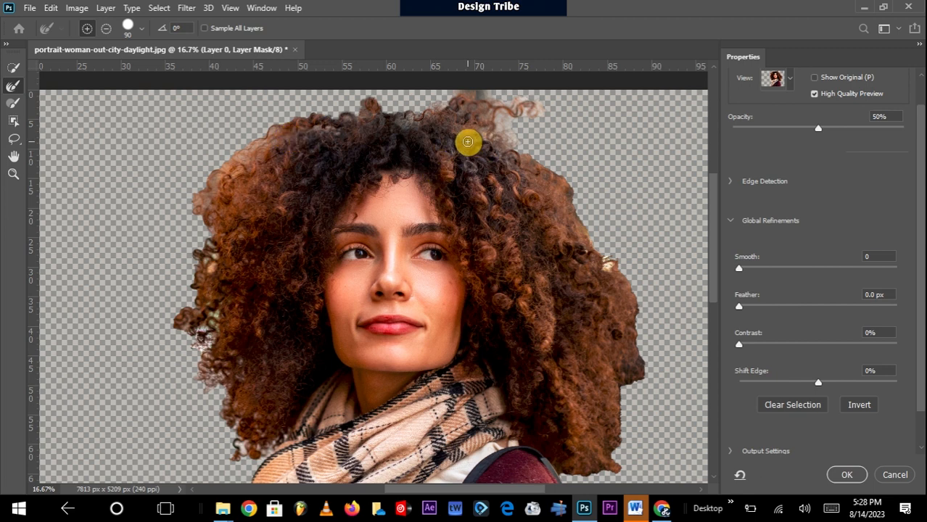
pyautogui.moveTo(180, 256)
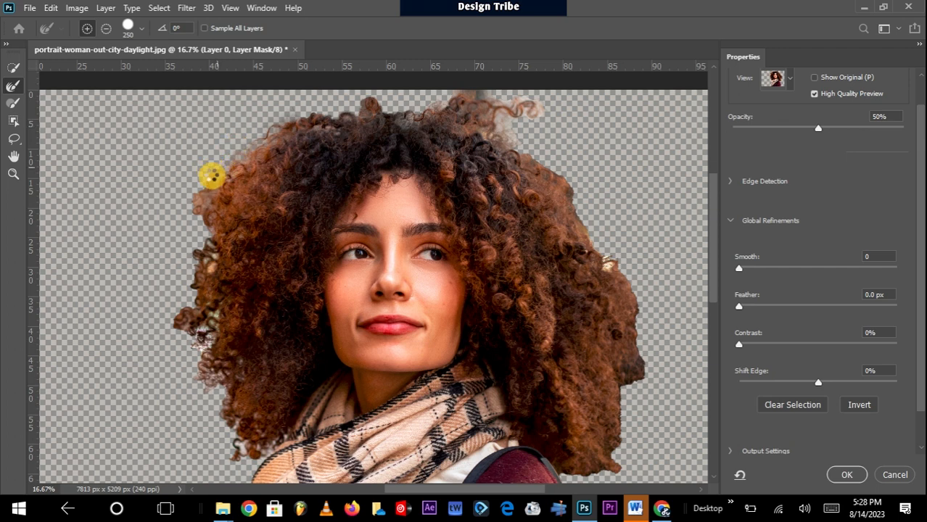
pyautogui.moveTo(195, 242)
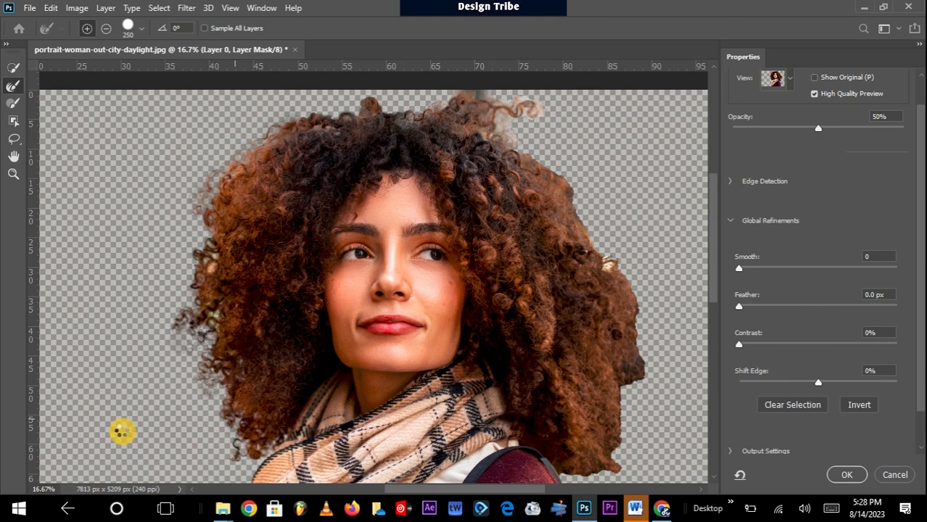
pyautogui.moveTo(212, 269)
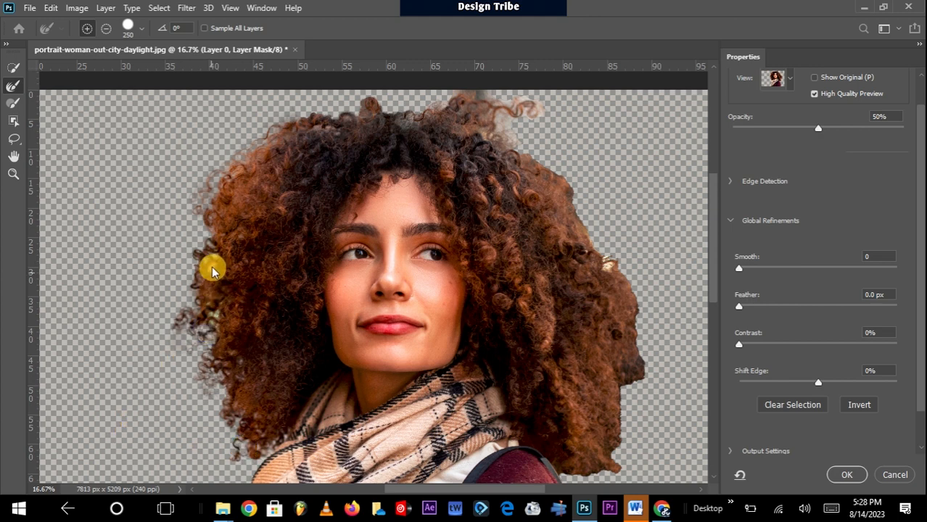
pyautogui.moveTo(524, 163)
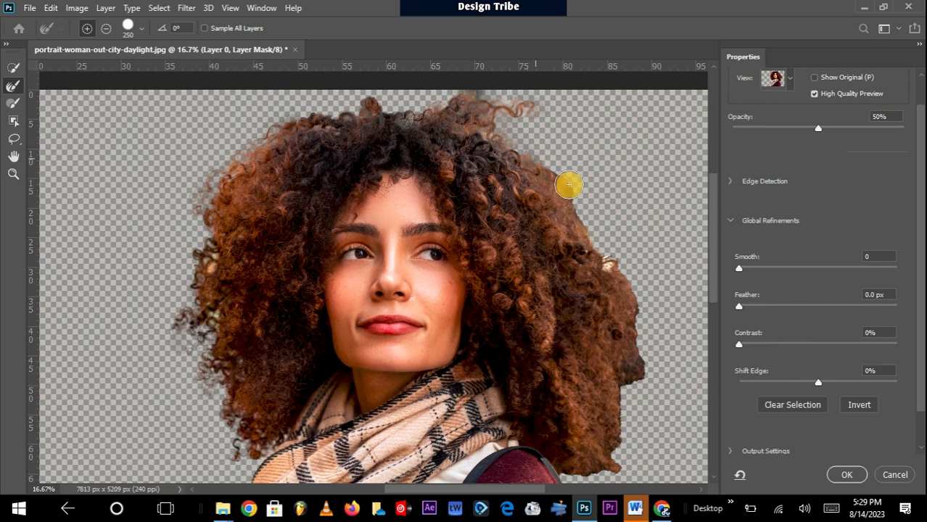
pyautogui.moveTo(559, 194)
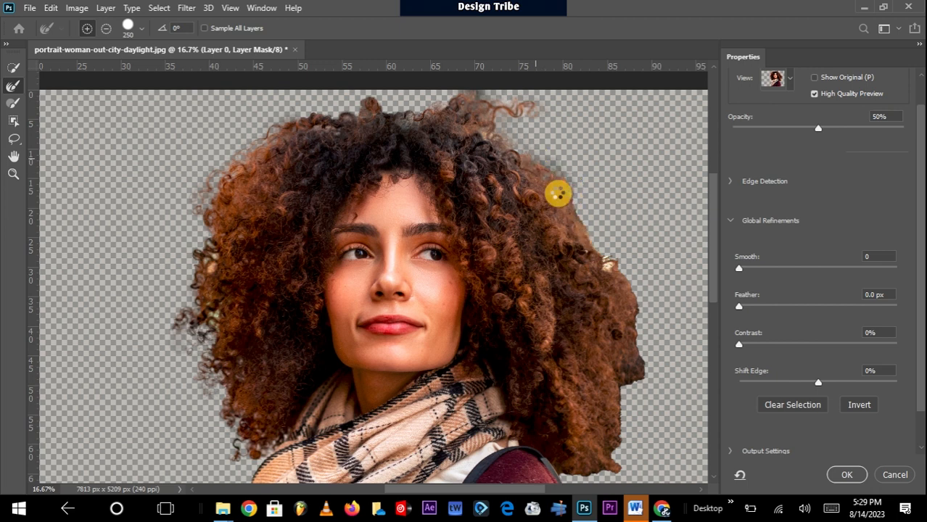
pyautogui.moveTo(568, 206)
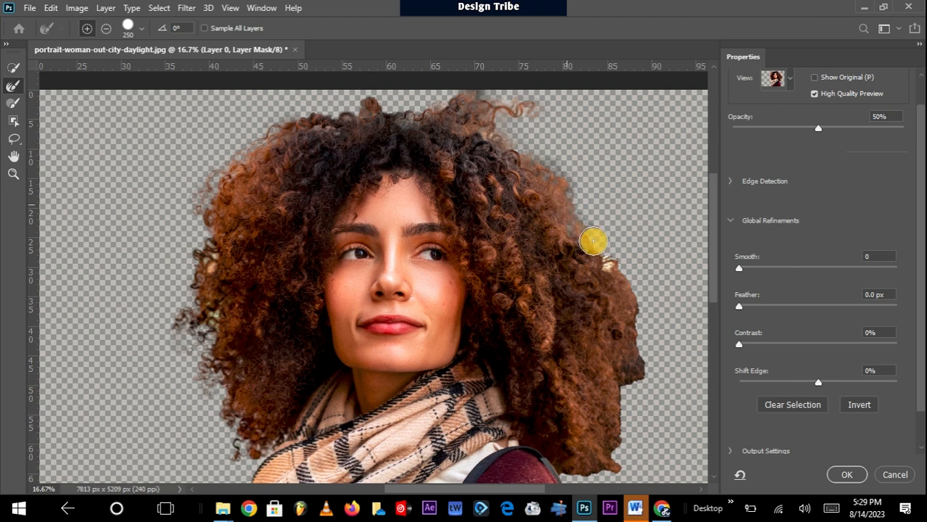
pyautogui.moveTo(659, 283)
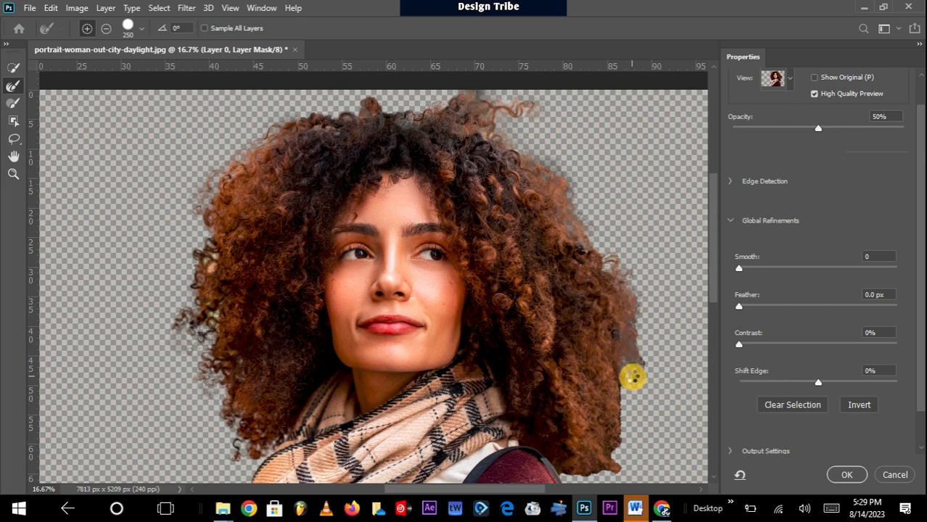
# Scroll down to inspect the lower part of the cut-out.
pyautogui.scroll(-3)
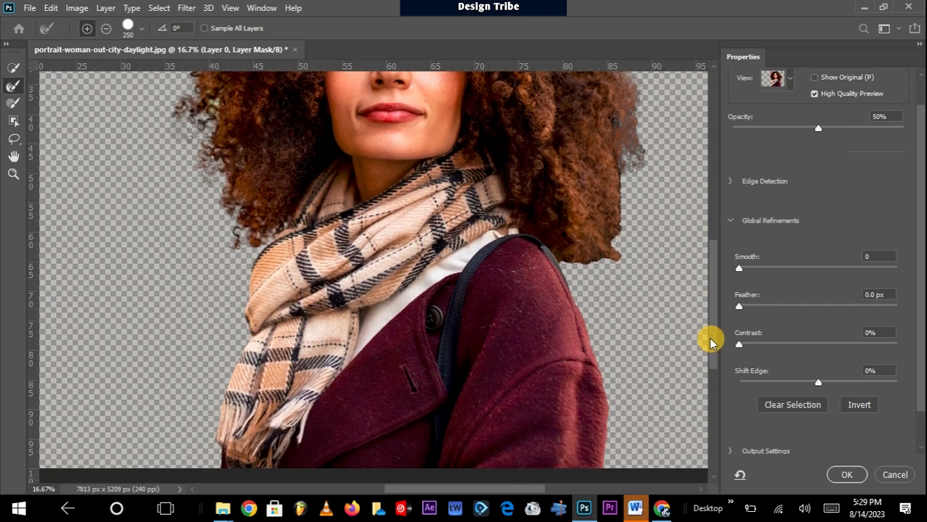
pyautogui.moveTo(623, 225)
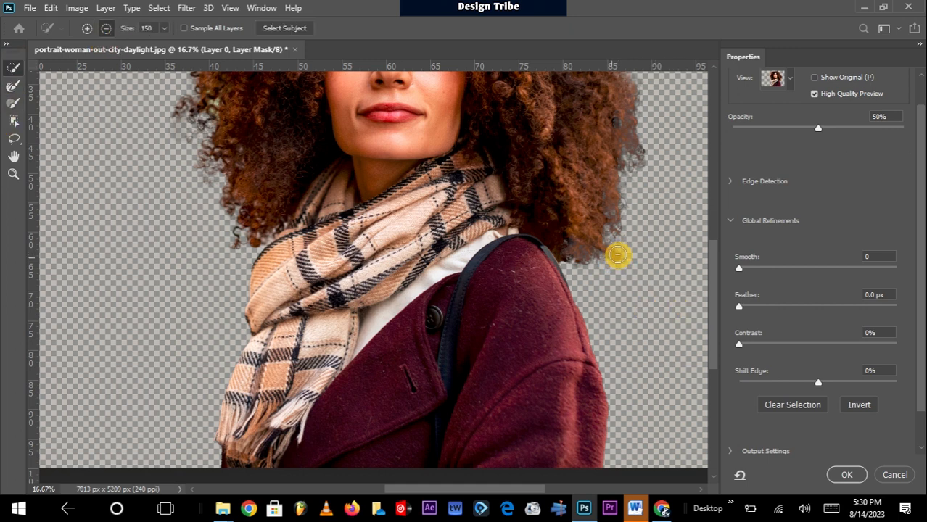
pyautogui.moveTo(308, 290)
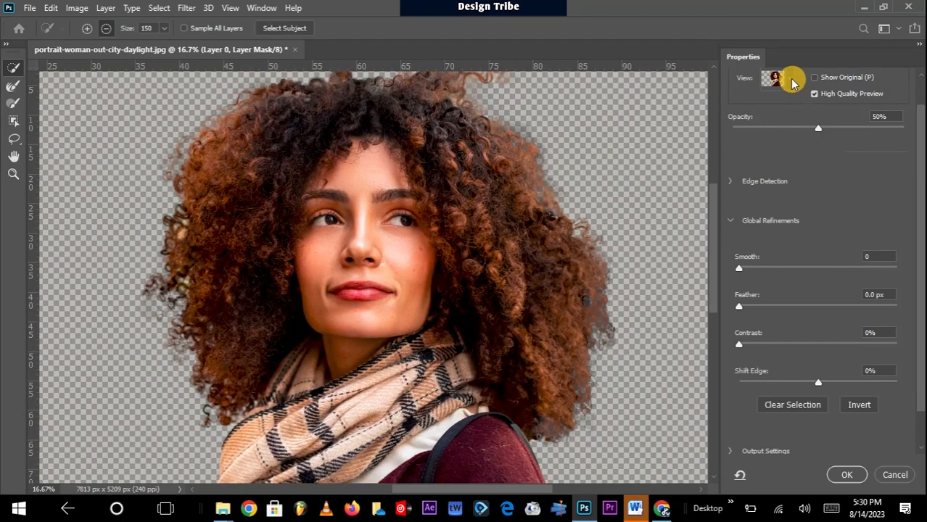
# Preview the mask in Black & White and pan to the lower edge.
pyautogui.click(789, 77)
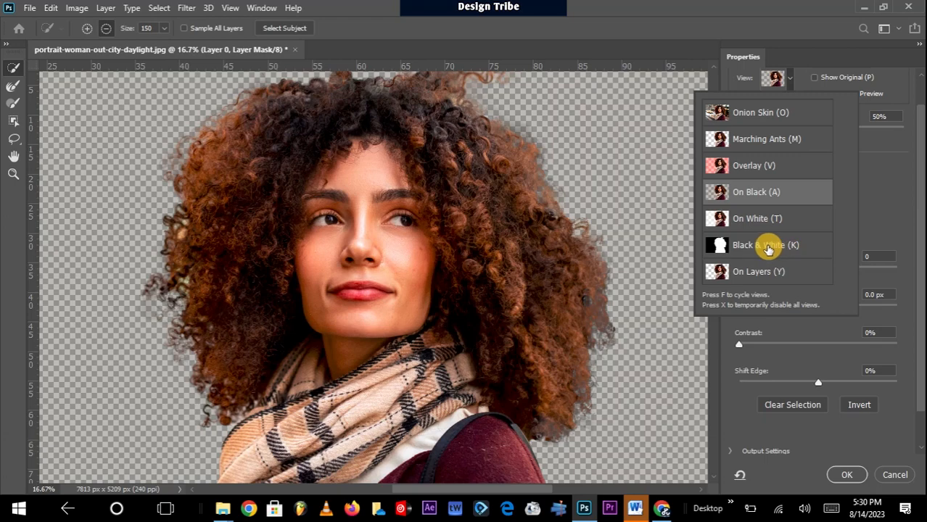
pyautogui.click(766, 244)
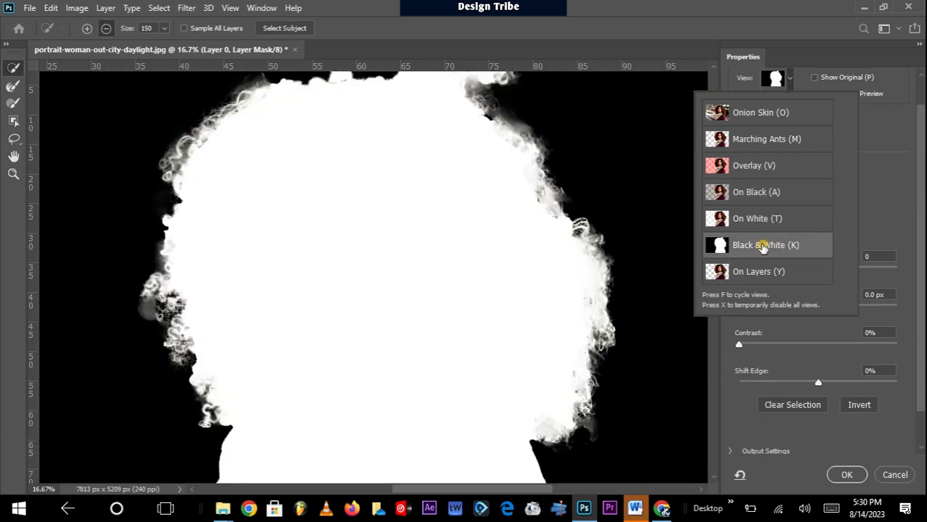
pyautogui.moveTo(387, 328)
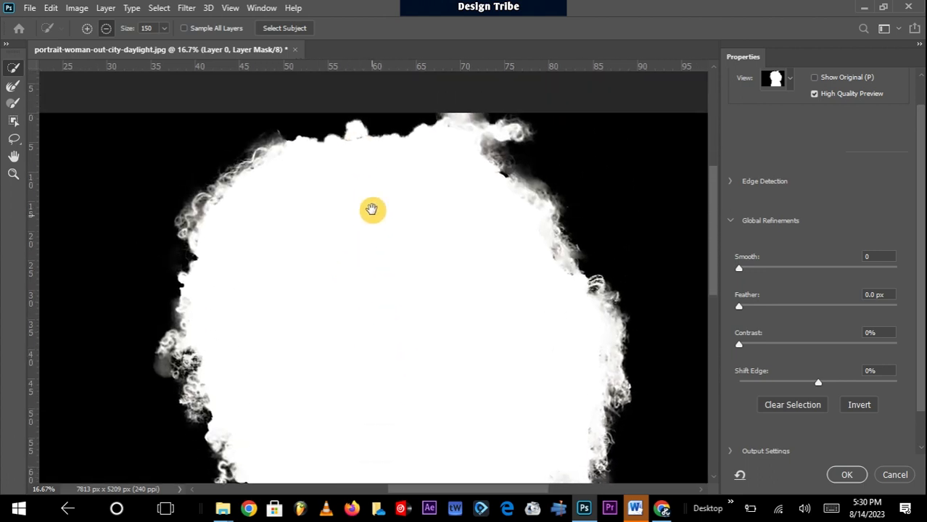
pyautogui.moveTo(372, 211); pyautogui.dragTo(399, 201)
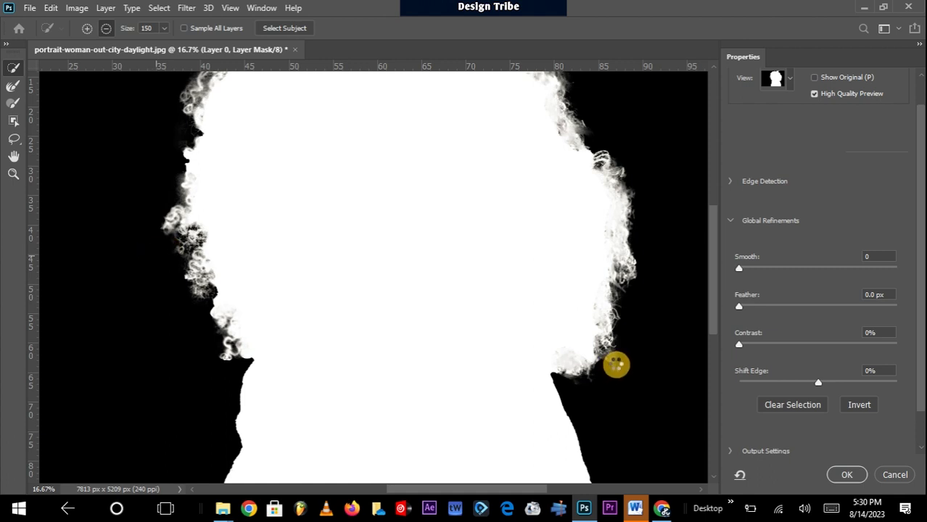
pyautogui.moveTo(500, 294)
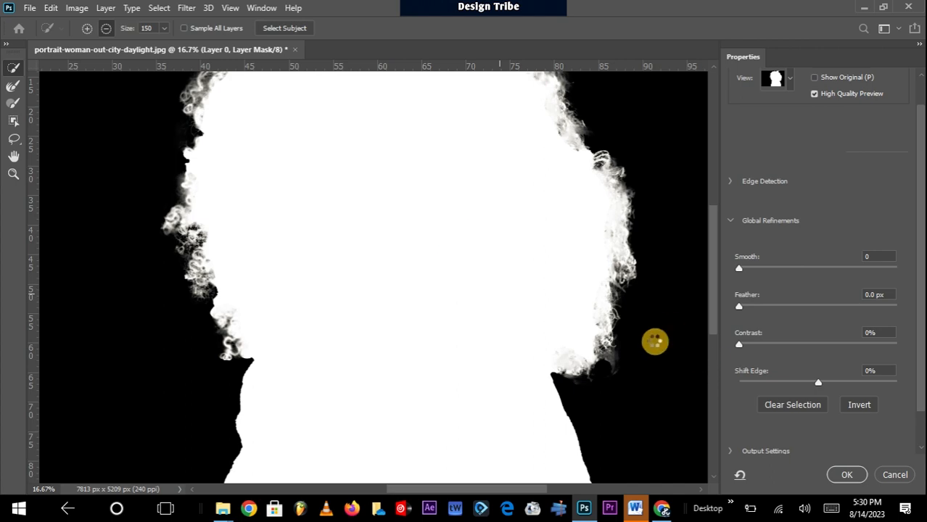
# Check the Overlay preview, then output the refined selection as a layer mask.
pyautogui.click(790, 77)
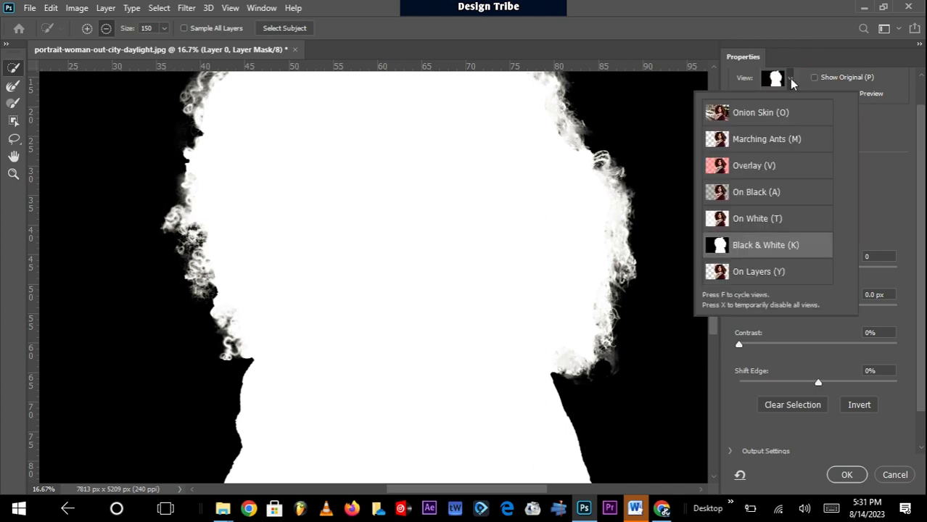
pyautogui.click(754, 166)
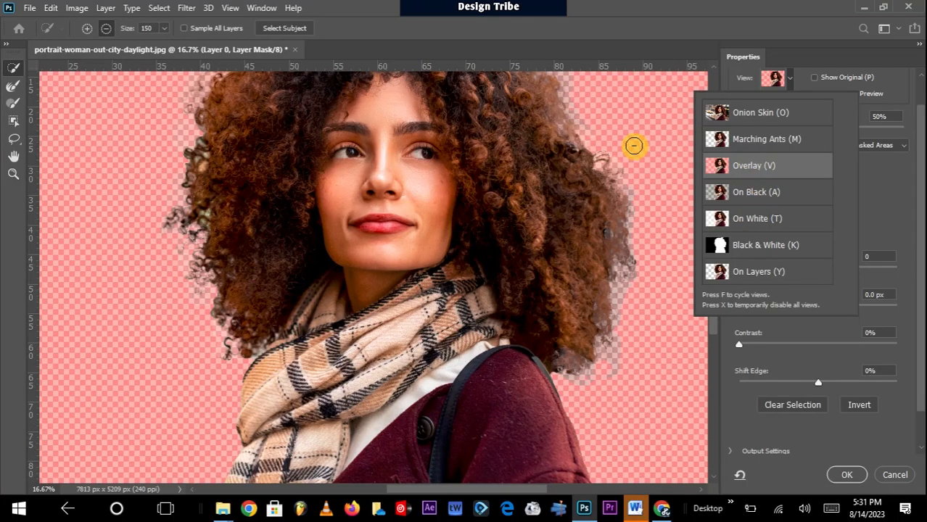
pyautogui.click(767, 139)
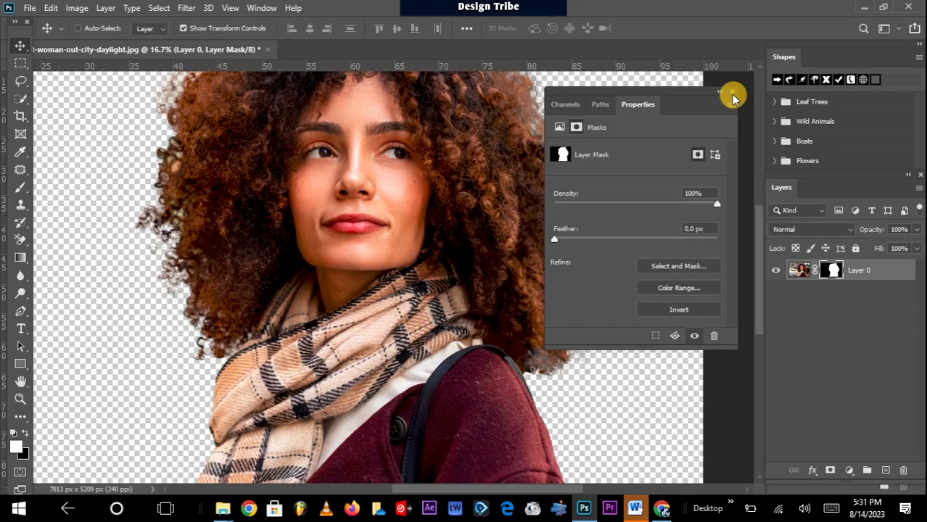
# Close the mask properties panel and create new empty Layer 1.
pyautogui.click(733, 94)
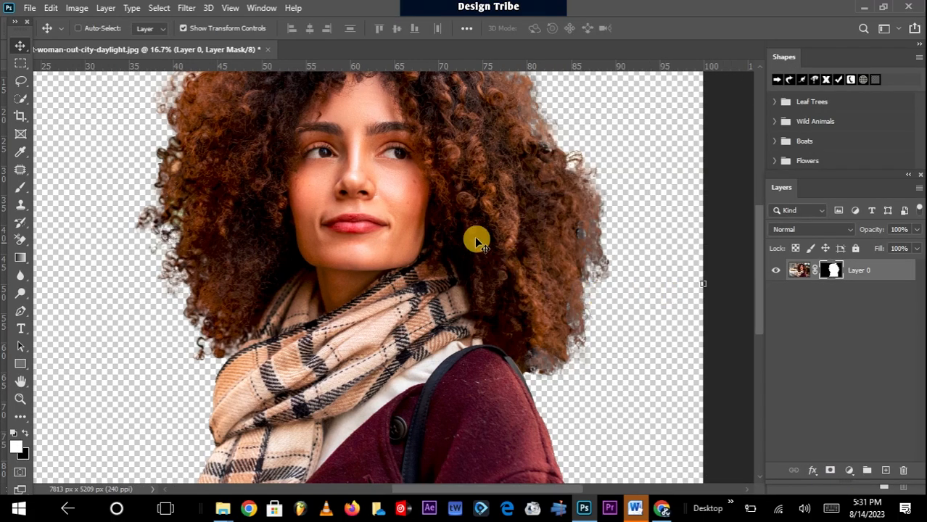
pyautogui.moveTo(549, 242)
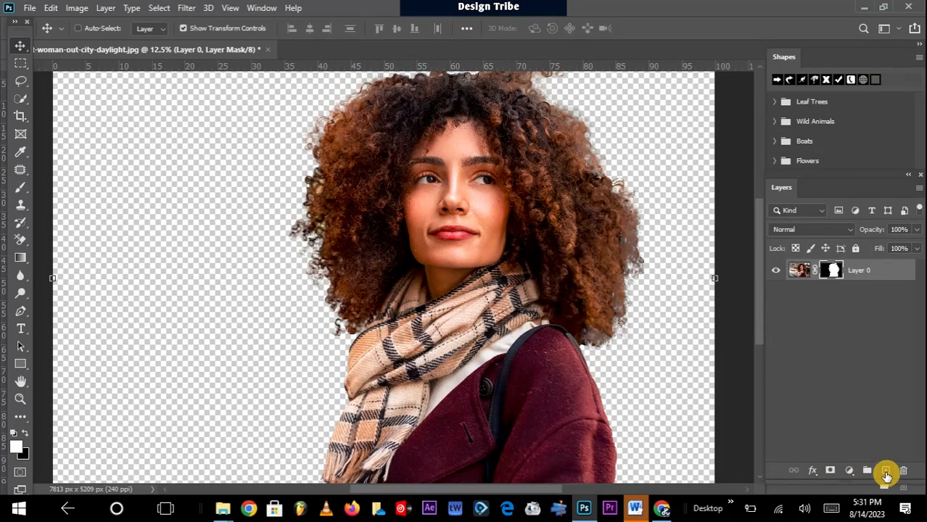
pyautogui.click(886, 471)
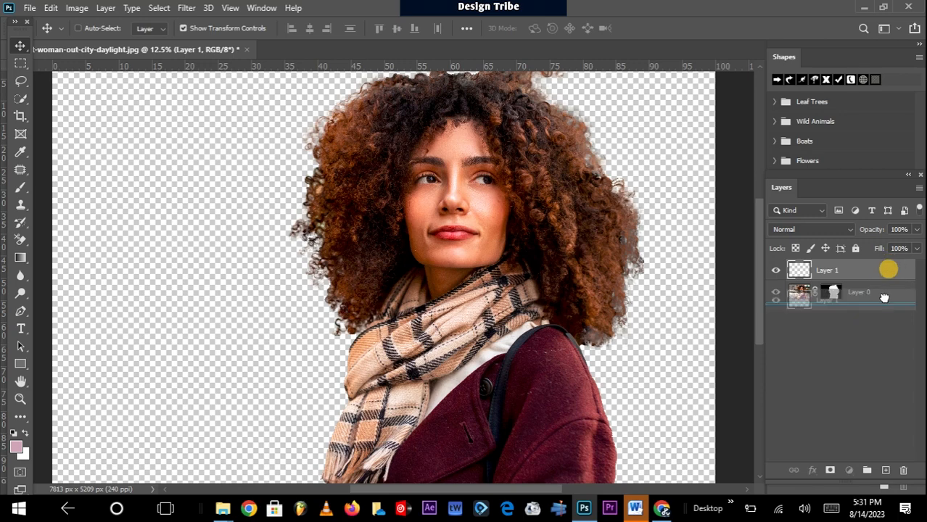